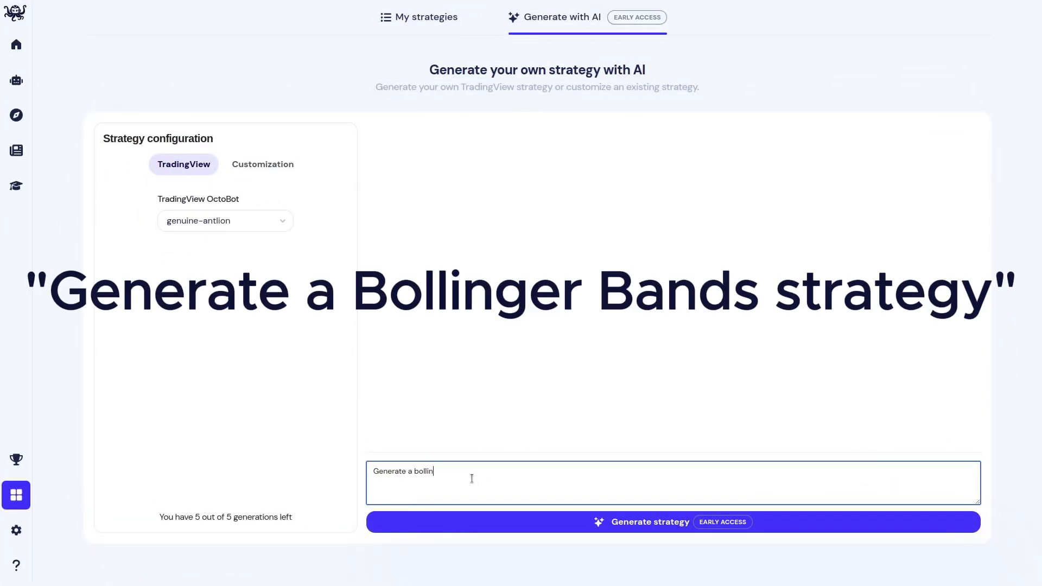
Finish the prompt 'Generate a bollinger bands strategy' and request generation.
text(ger bands strat)
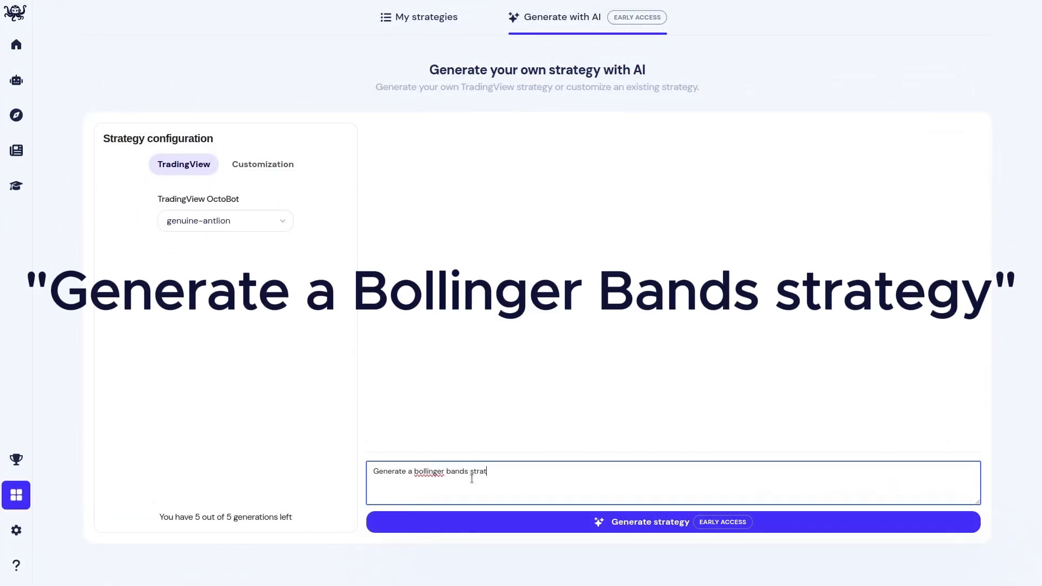
click(669, 522)
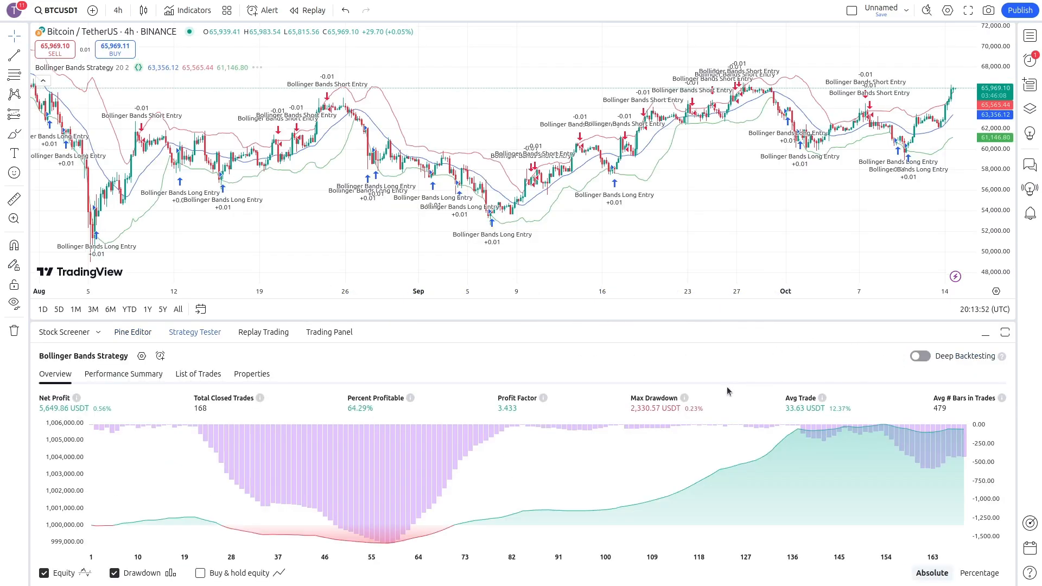
mouse_move(765, 418)
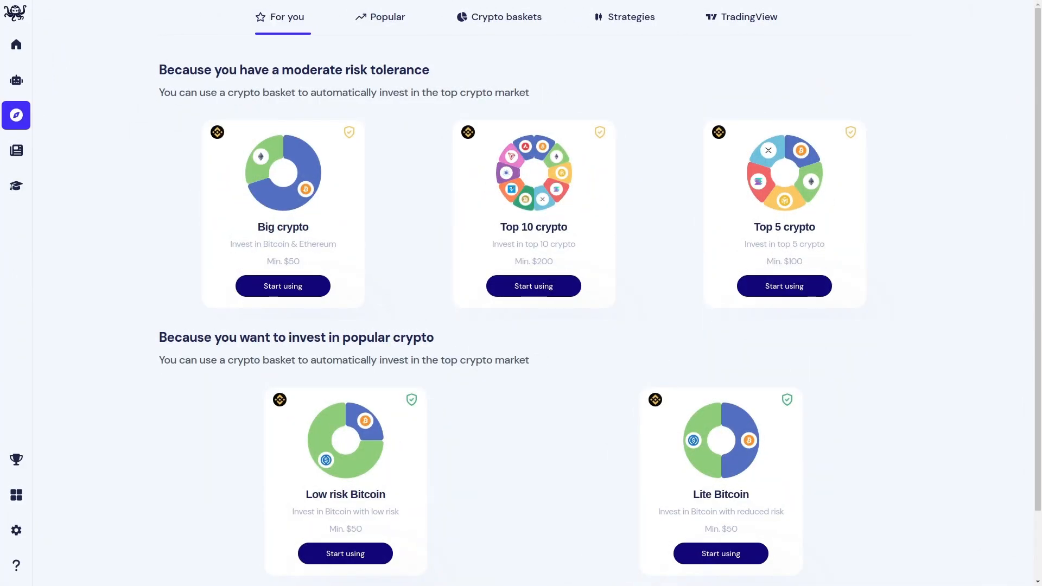
Start a new bot that trades from TradingView alerts.
click(748, 16)
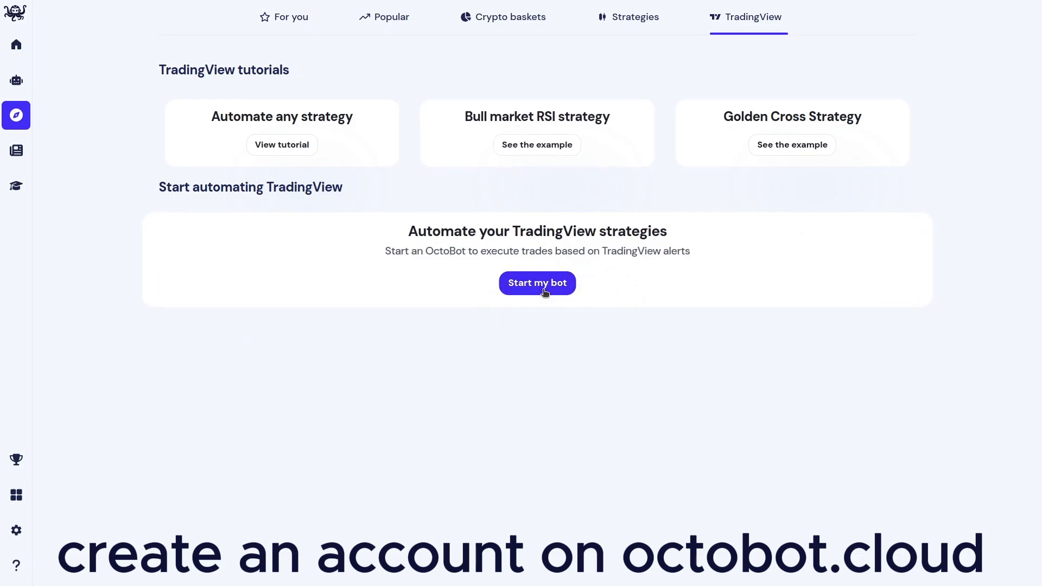
click(536, 282)
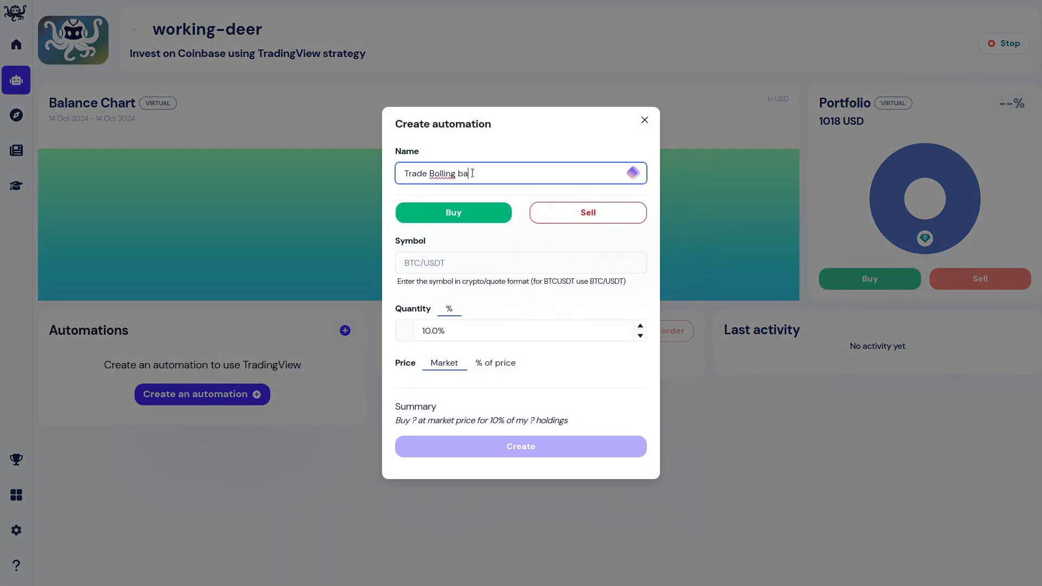
Create the 'Trade Bolling bands' buy automation on BTC/USDT.
text(nds)
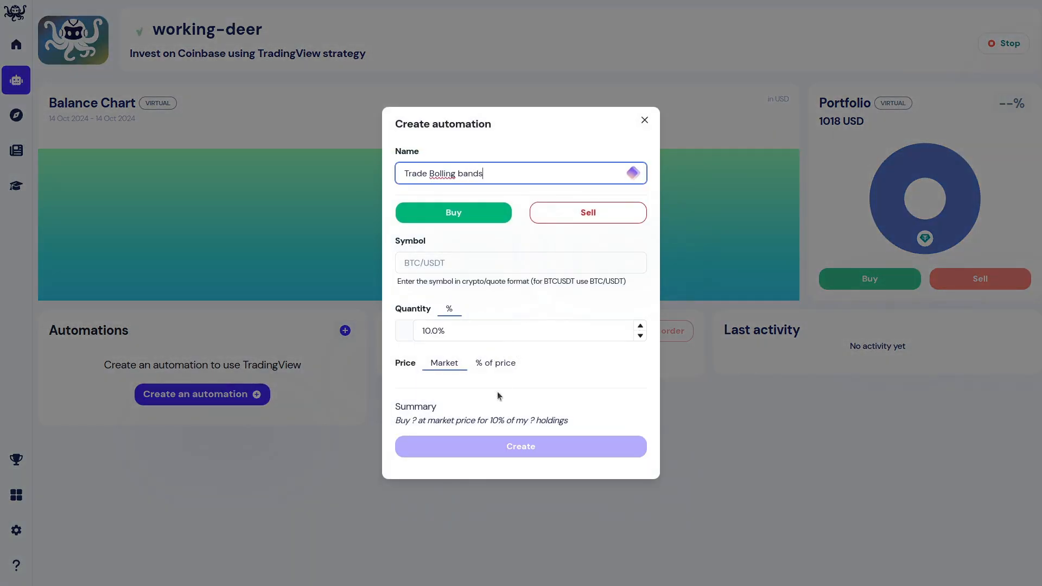
text(BTC/USDT)
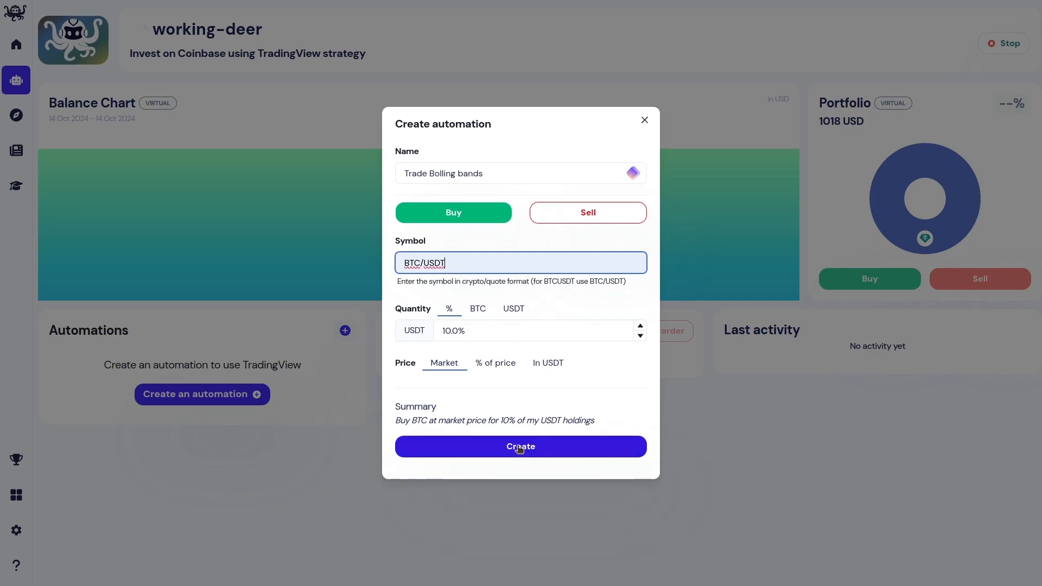
click(519, 446)
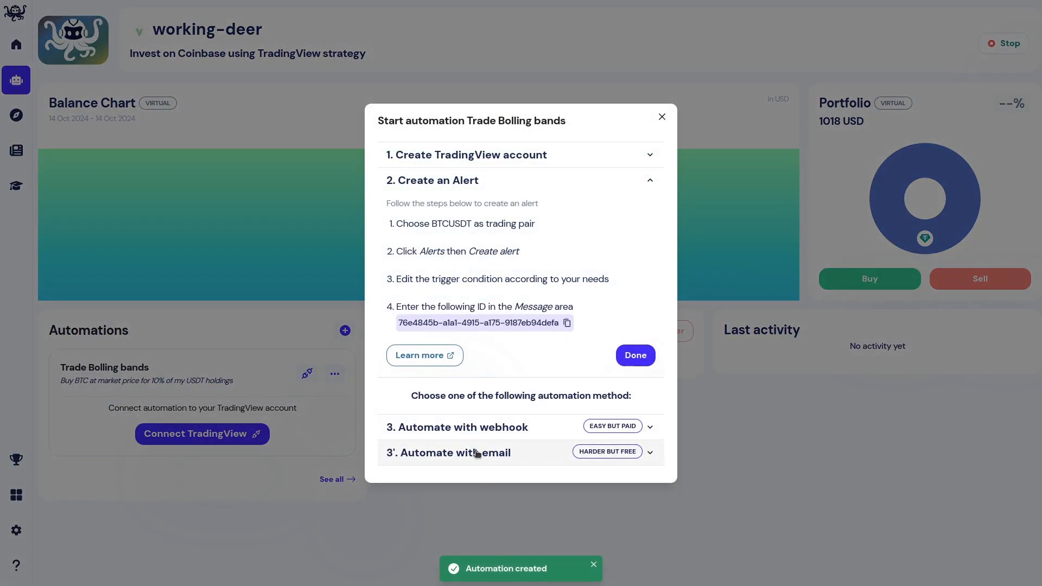
Reveal the email automation steps and copy the automation email address.
click(449, 452)
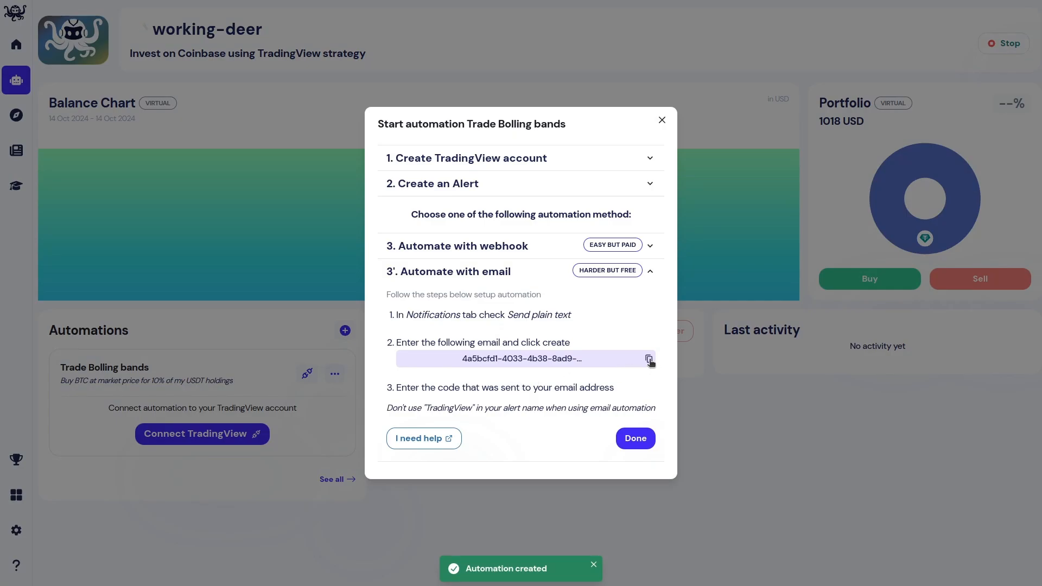
click(648, 358)
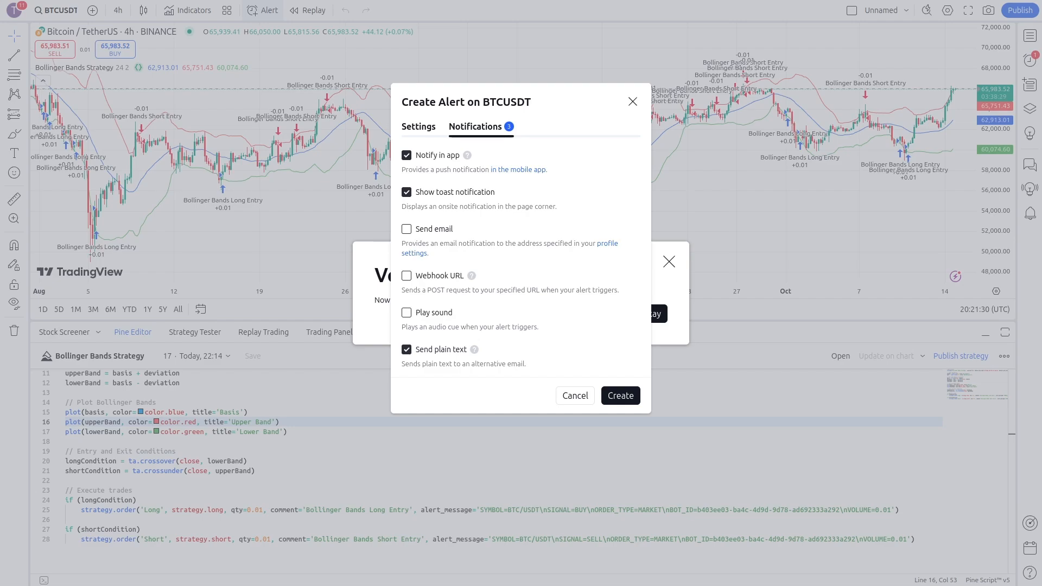
mouse_move(589, 417)
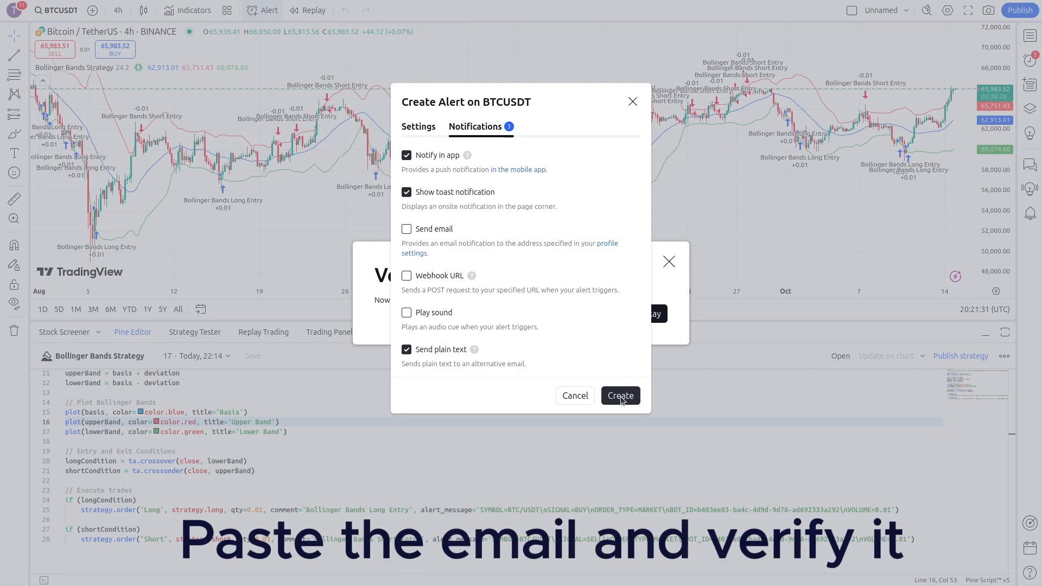
Return to the BTCUSDT alert's condition settings.
click(418, 127)
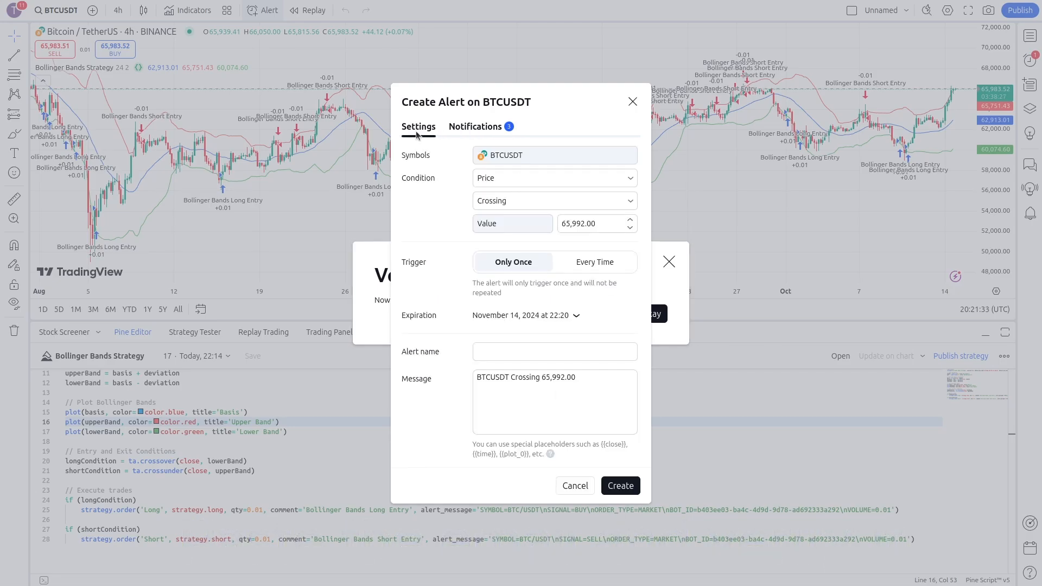
Base the alert on Bollinger Bands Strategy (24, 2) with message {{strategy.order.alert_message}}.
click(554, 177)
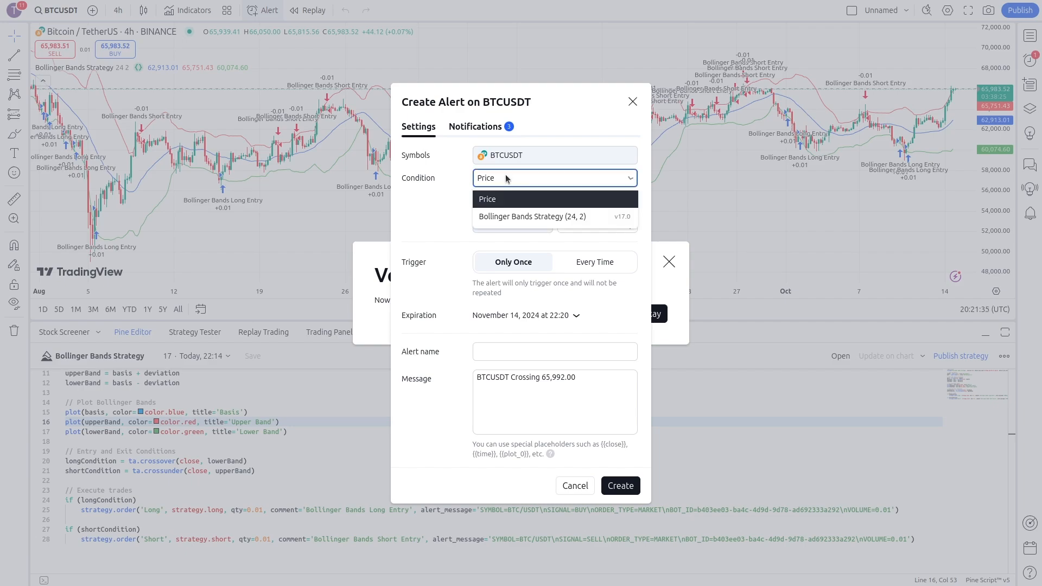
click(531, 216)
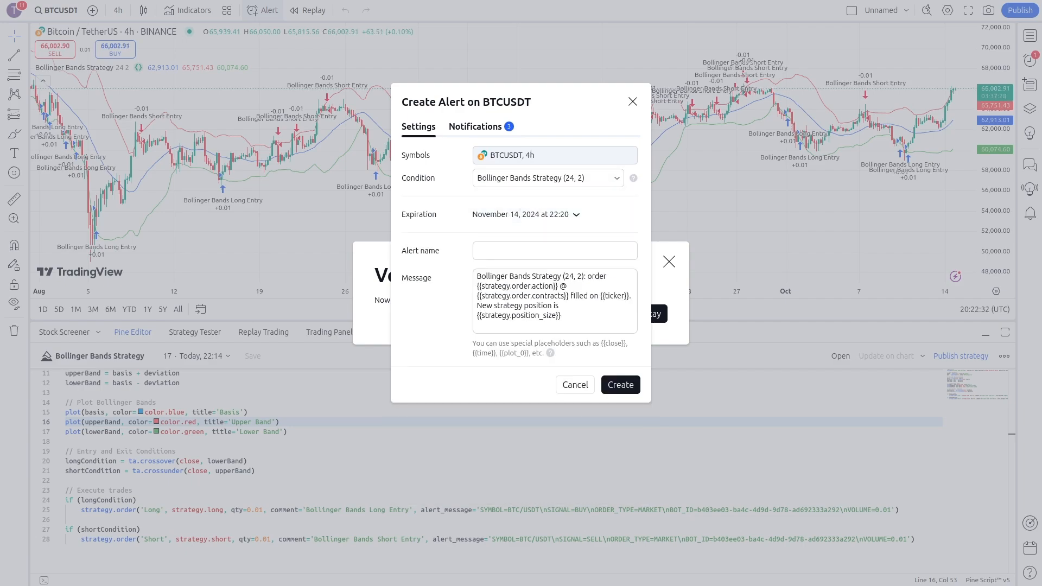
text({{strategy.order.alert_message}})
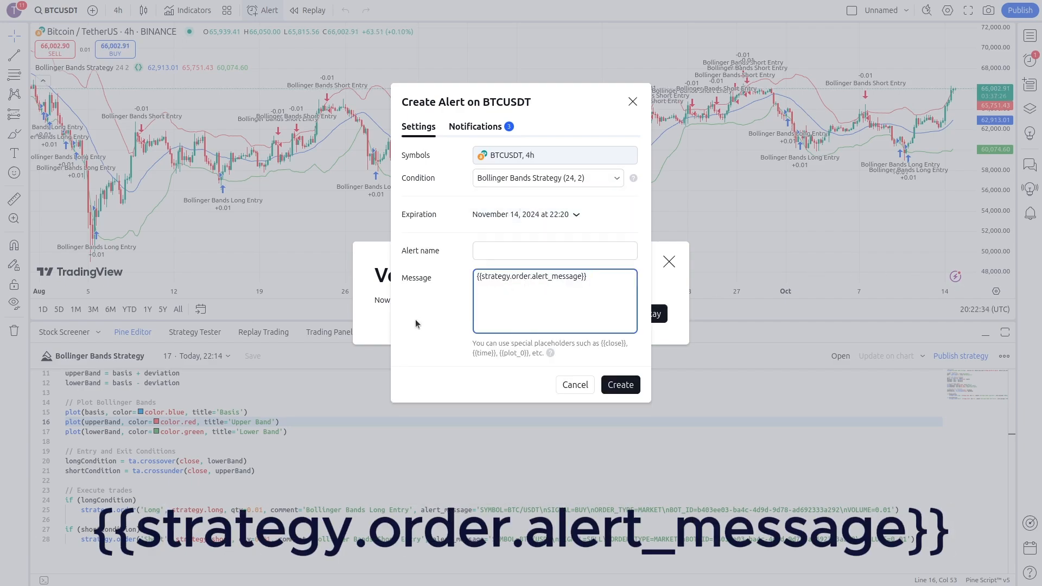
click(555, 250)
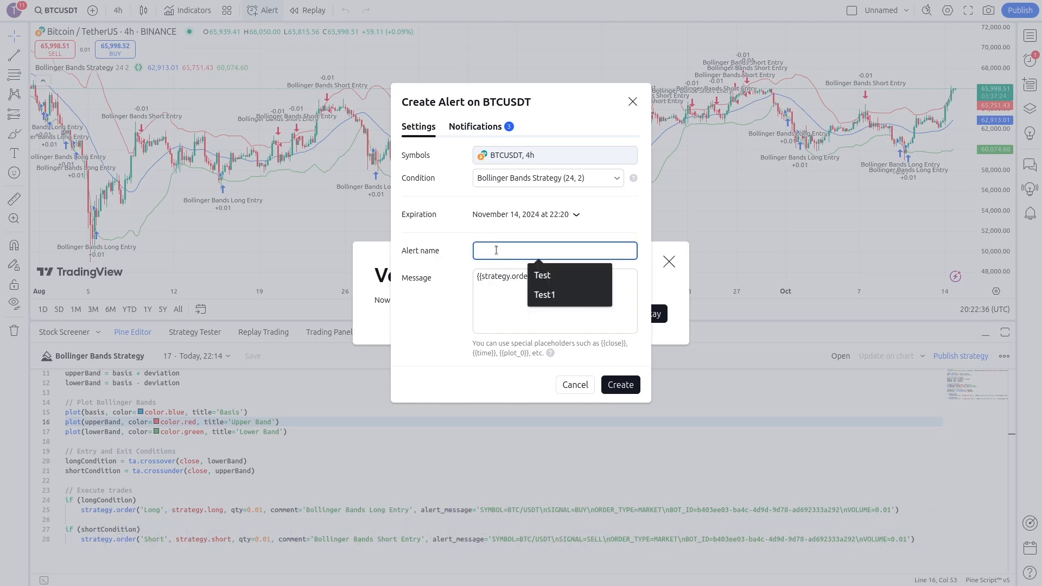